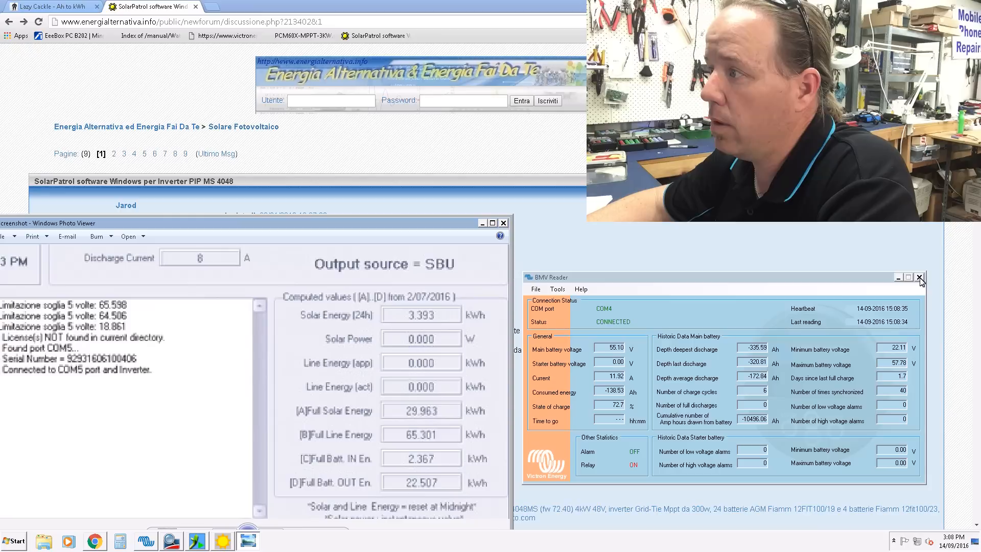
- Close the BMV Reader battery monitor readout window
left_click(920, 277)
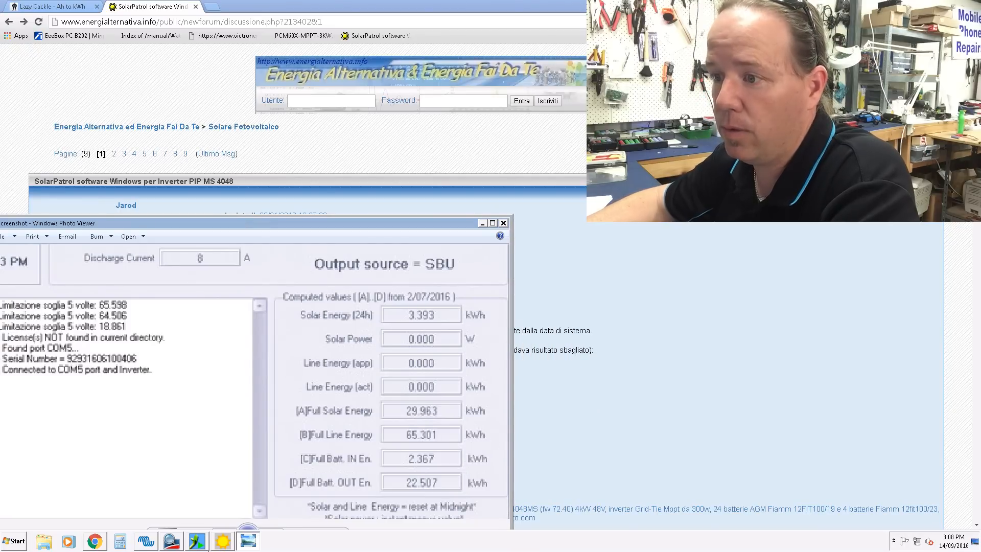
mouse_move(197, 541)
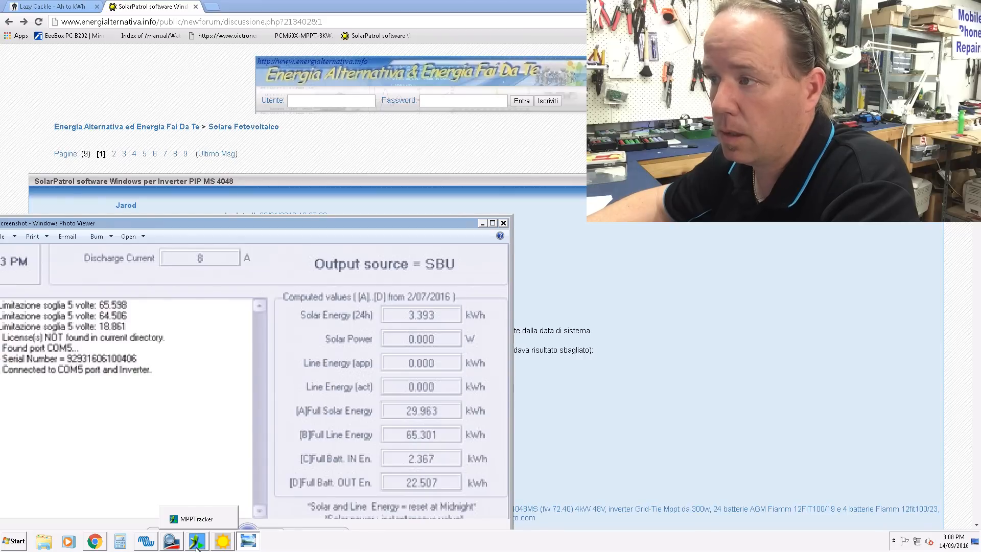
- Launch SolarPatrol live monitoring, dismiss the 'Not yet available' message and restore its window
left_click(196, 540)
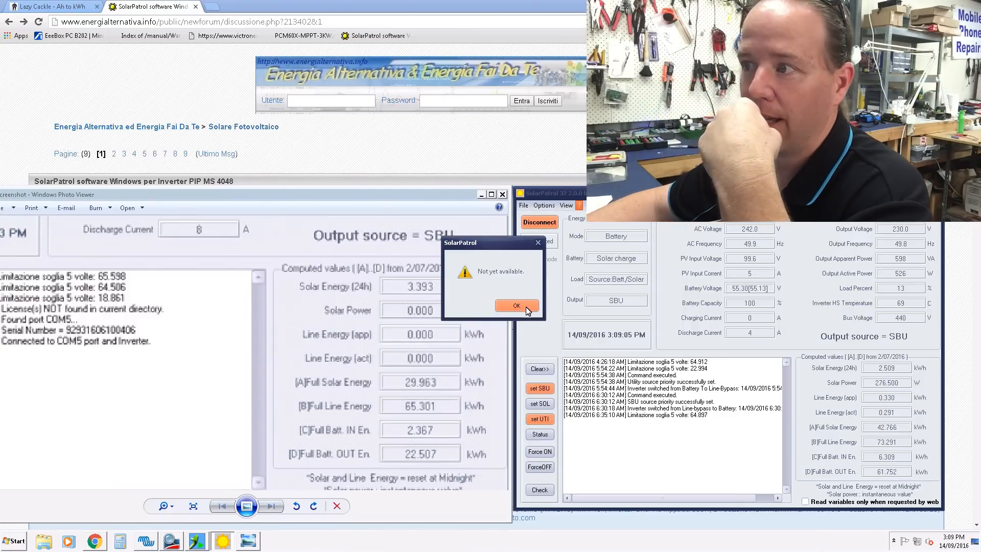
left_click(516, 305)
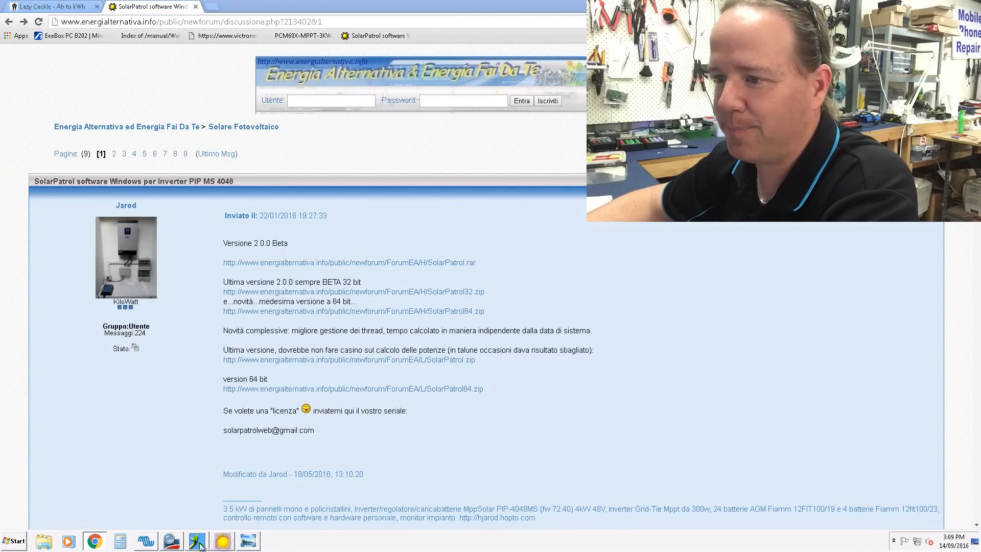
left_click(196, 541)
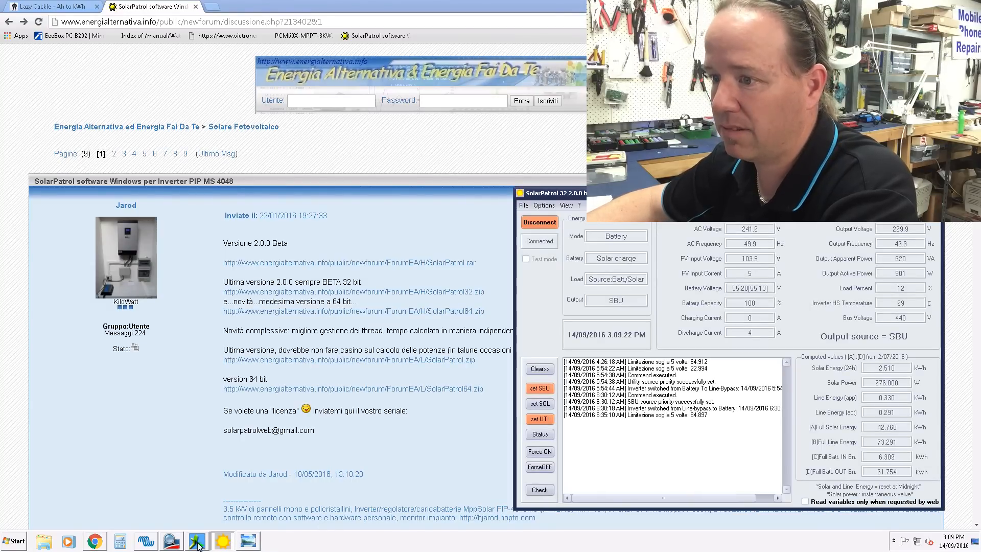
- Restore the old screenshot in Windows Photo Viewer beside the live SolarPatrol window
left_click(247, 540)
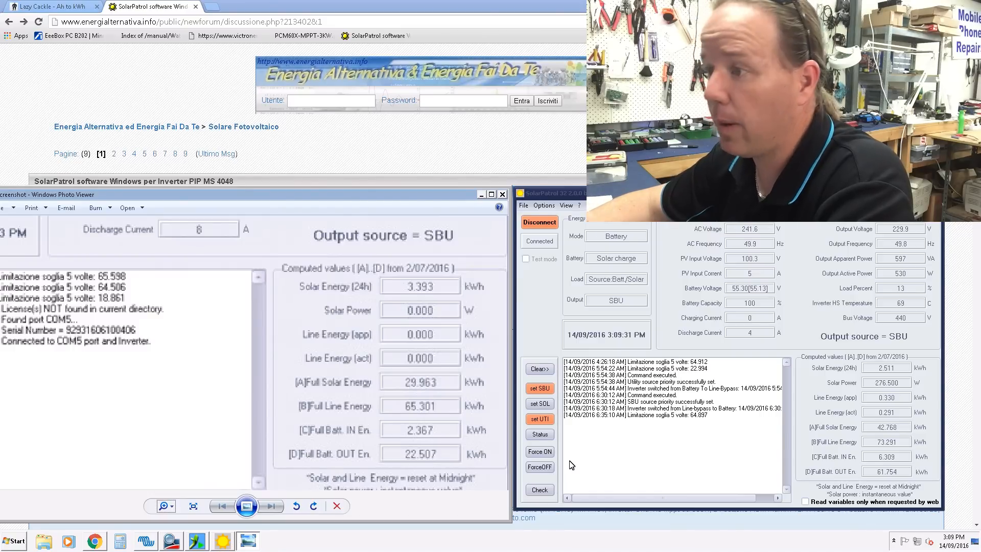
mouse_move(887, 480)
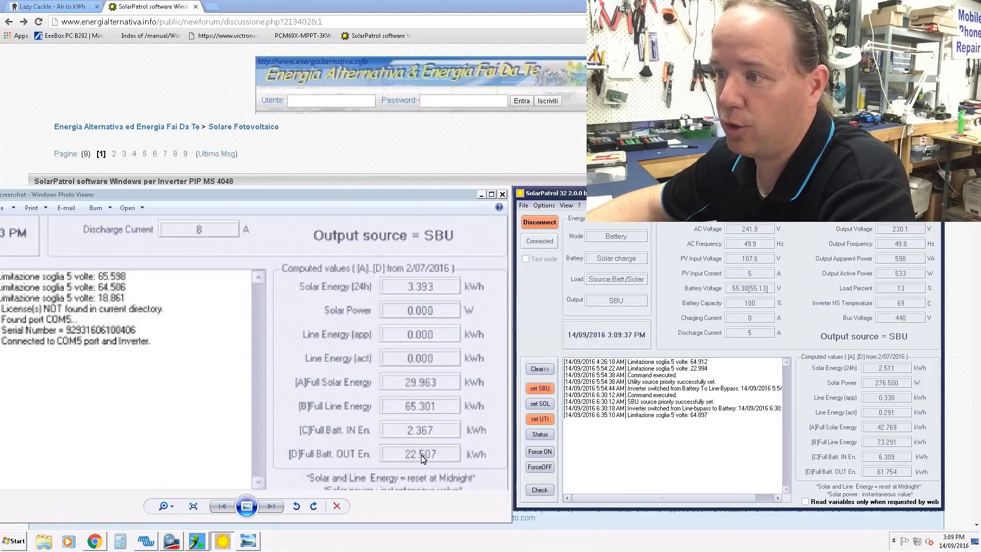
mouse_move(422, 463)
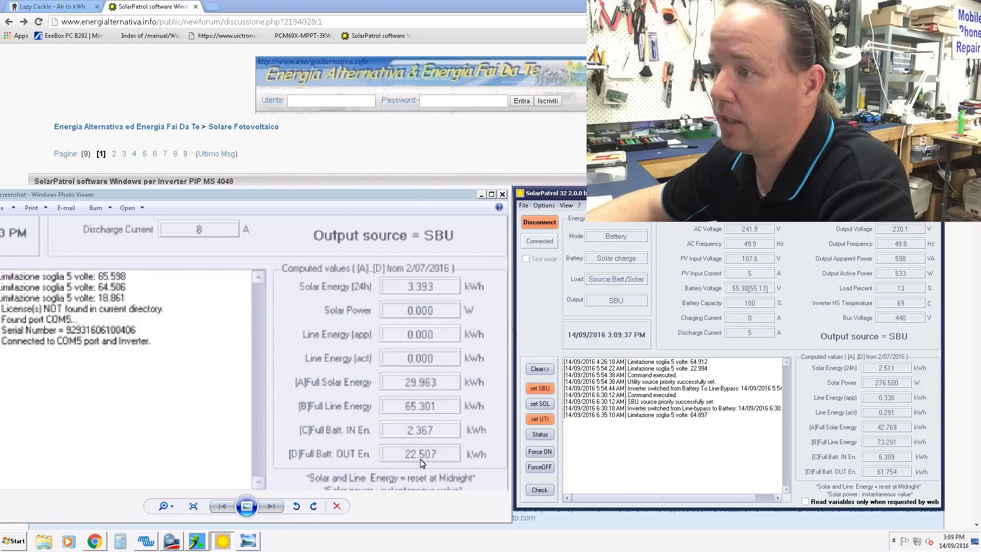